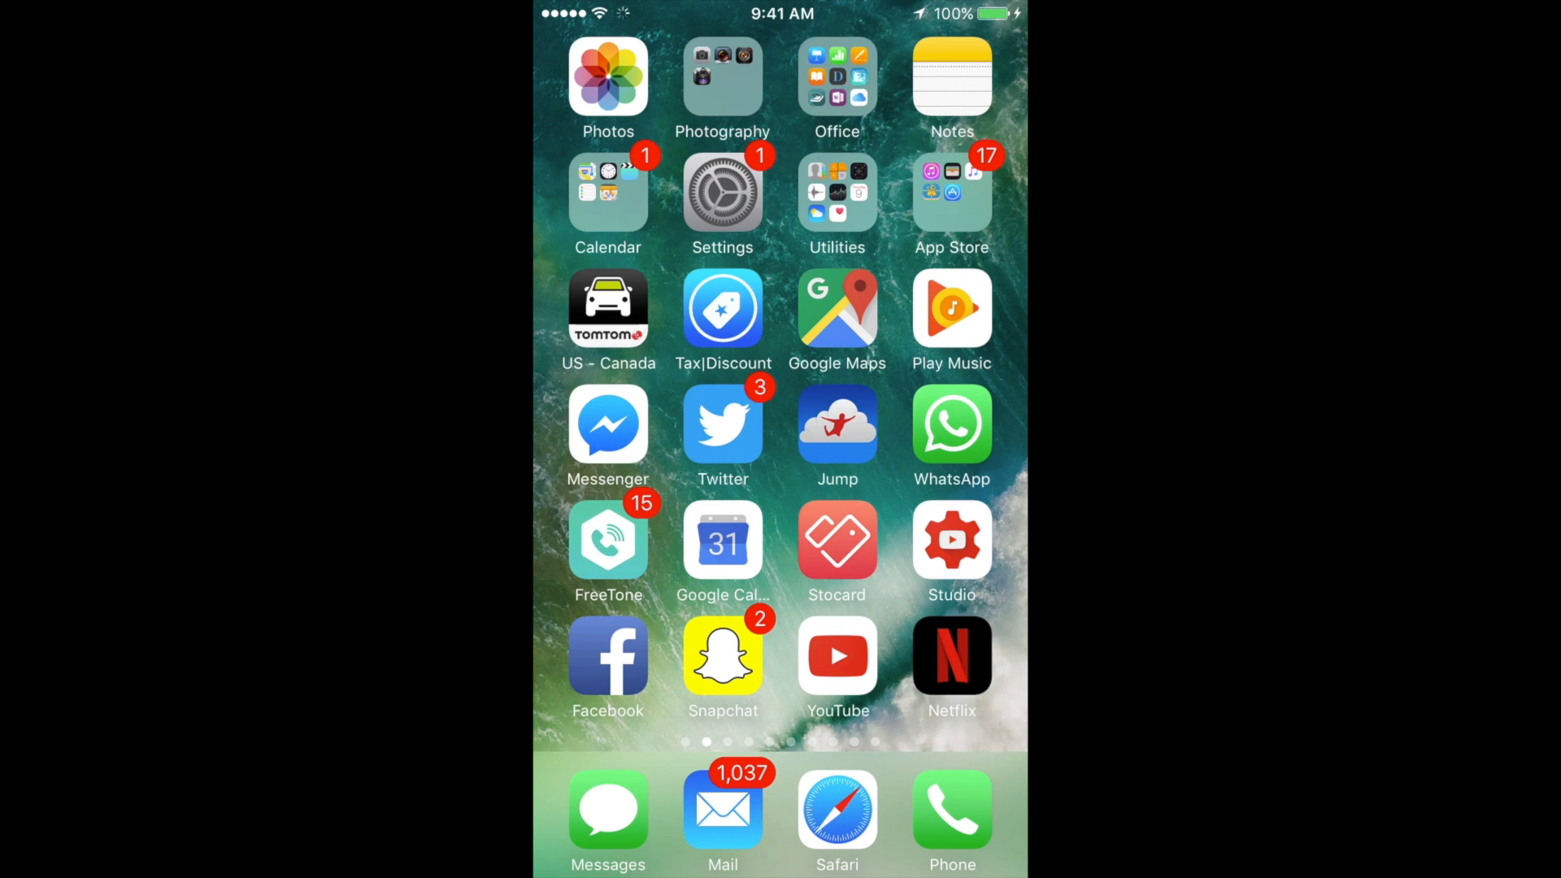
Launch Settings from the home screen and scroll the main list toward General.
left_click(722, 193)
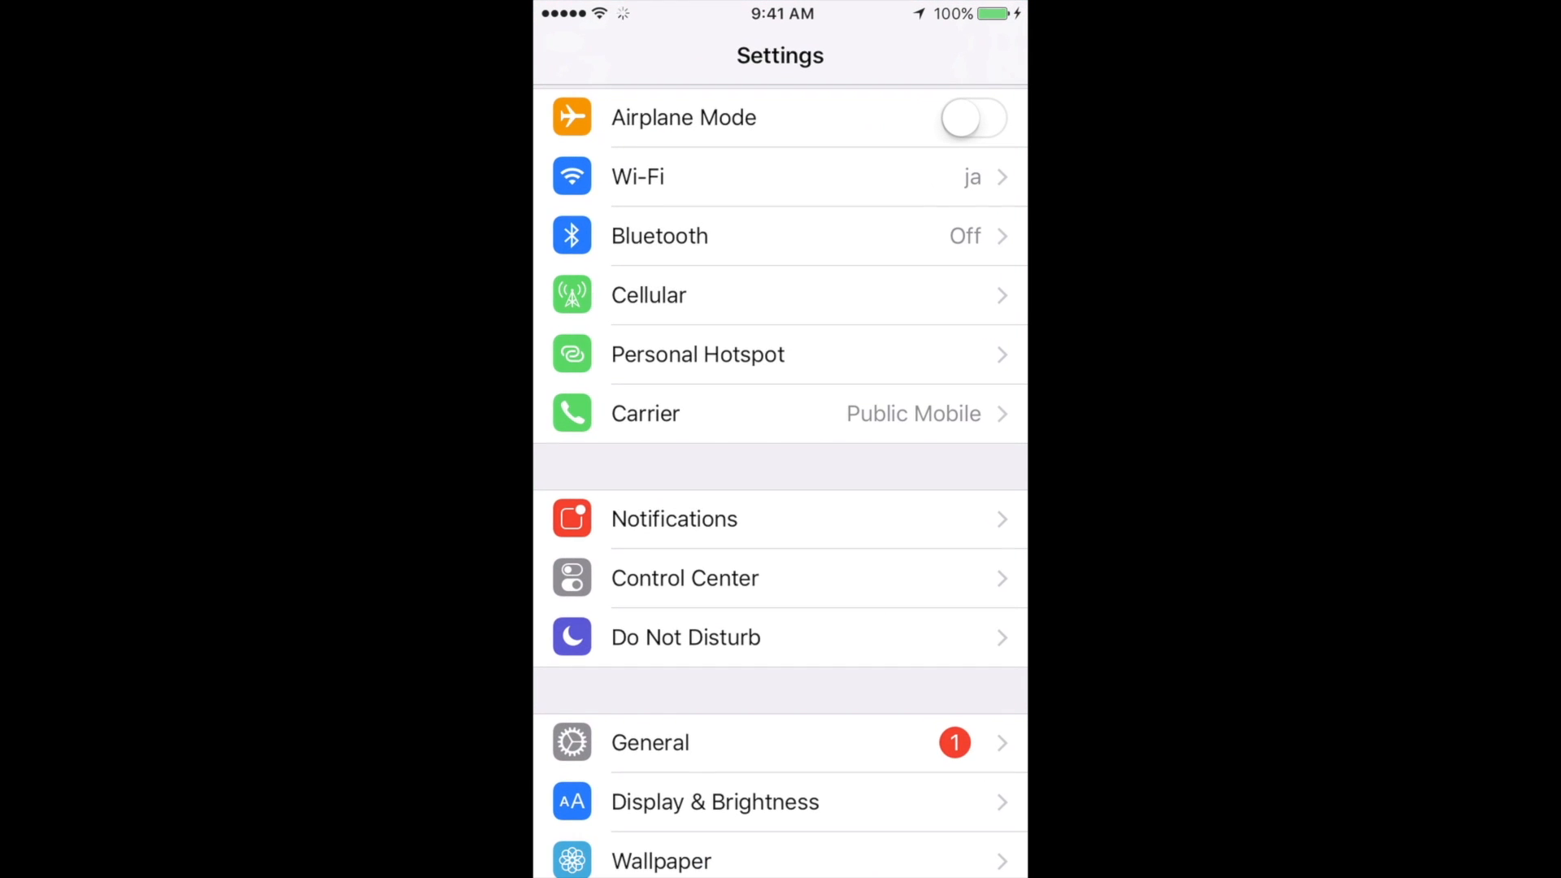
scroll("down", 3)
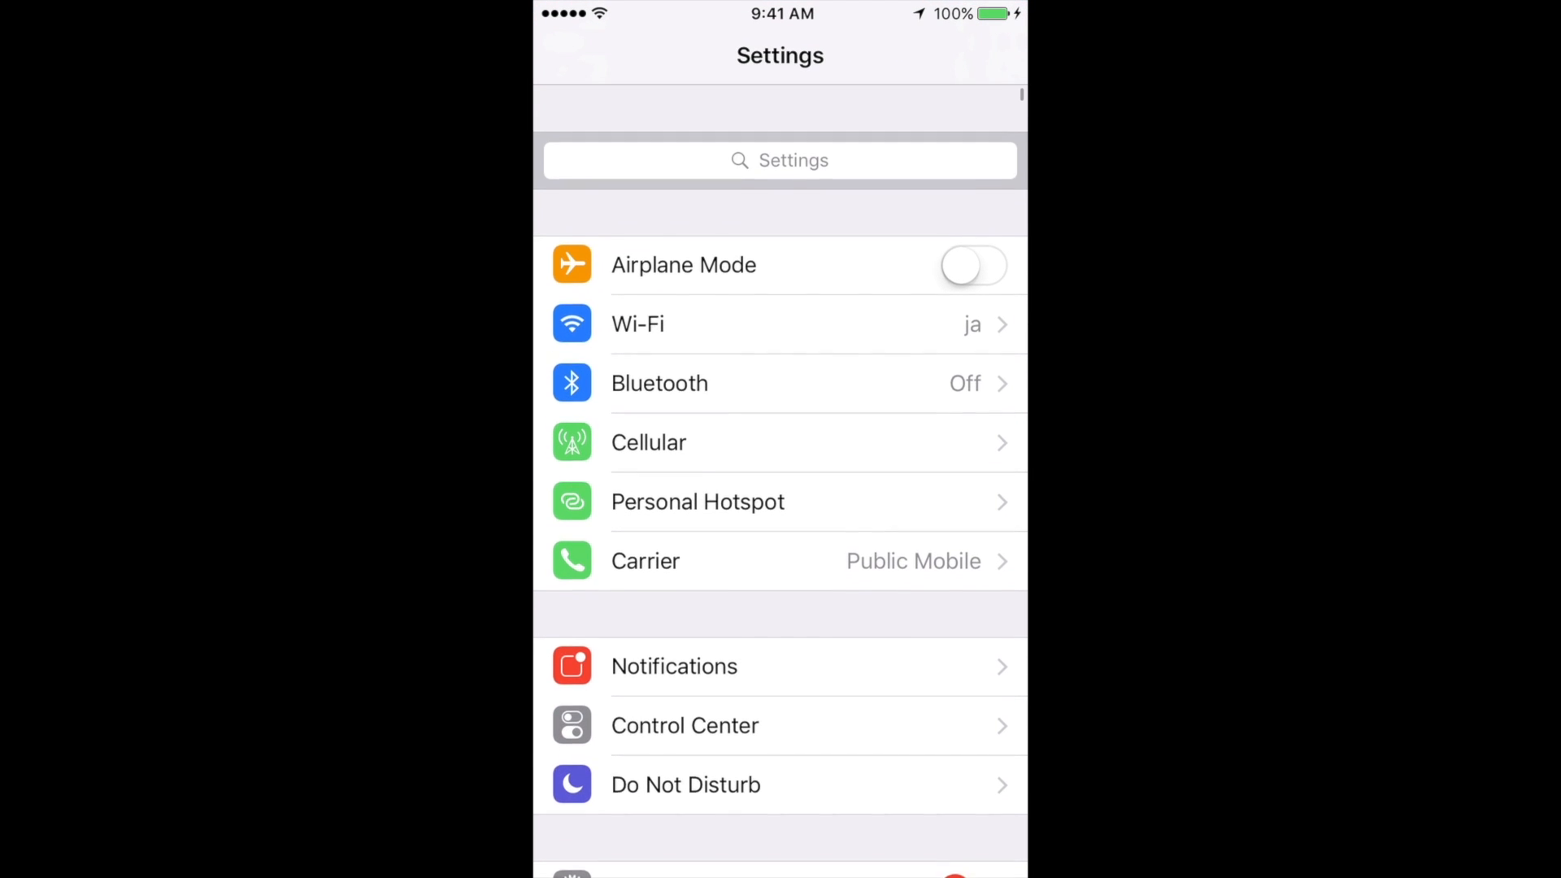
scroll("down", 3)
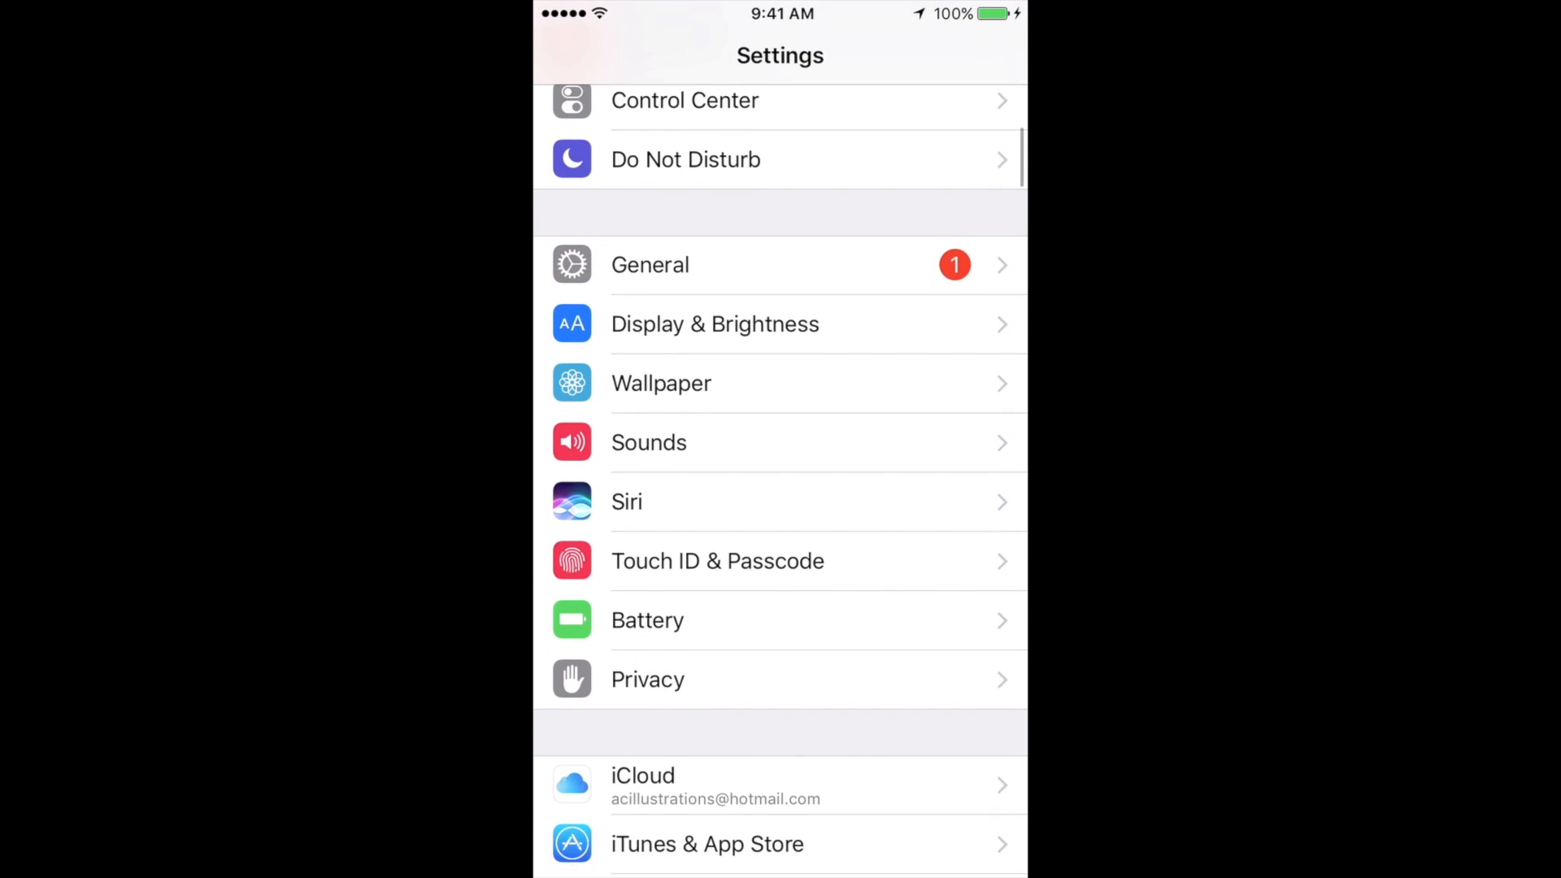
scroll("up", 3)
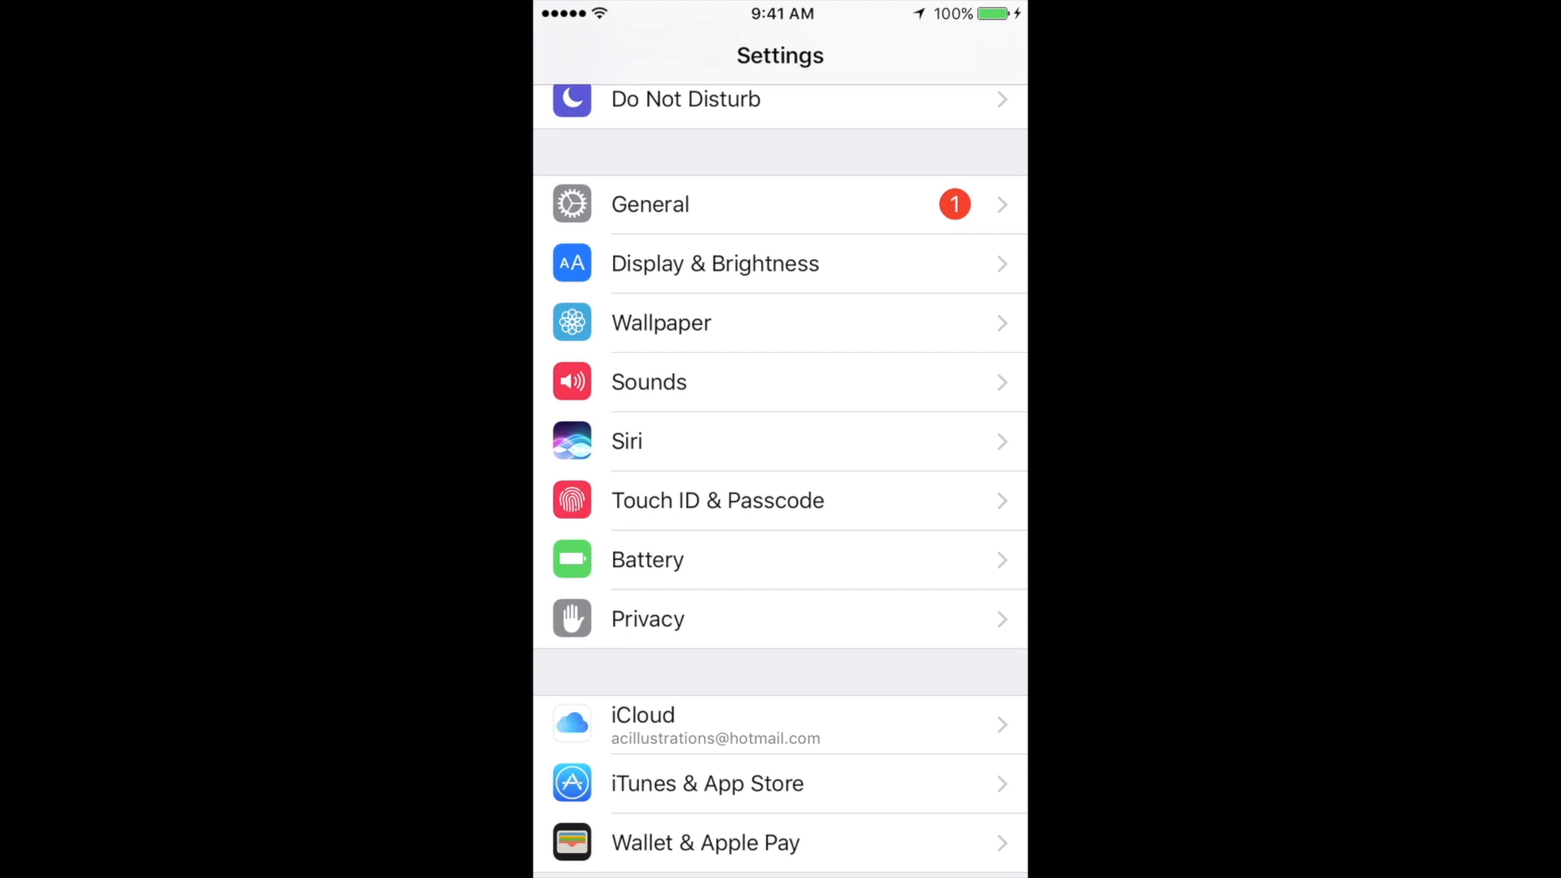
scroll("down", 3)
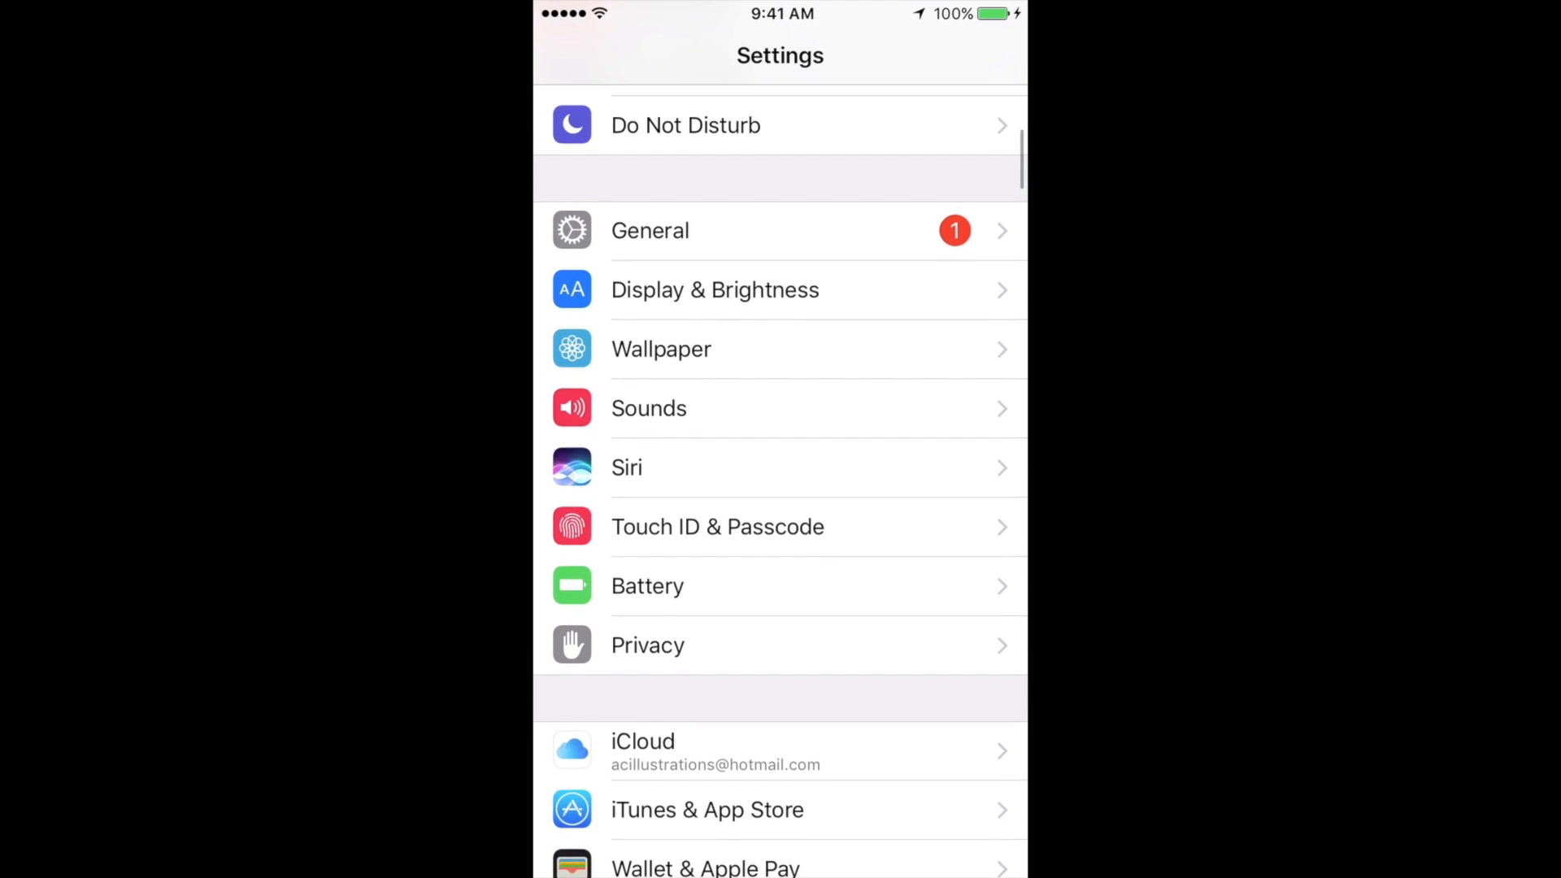
Go to General > Software Update and choose Install Now for the downloaded iOS 10.2.1 update.
scroll("down", 3)
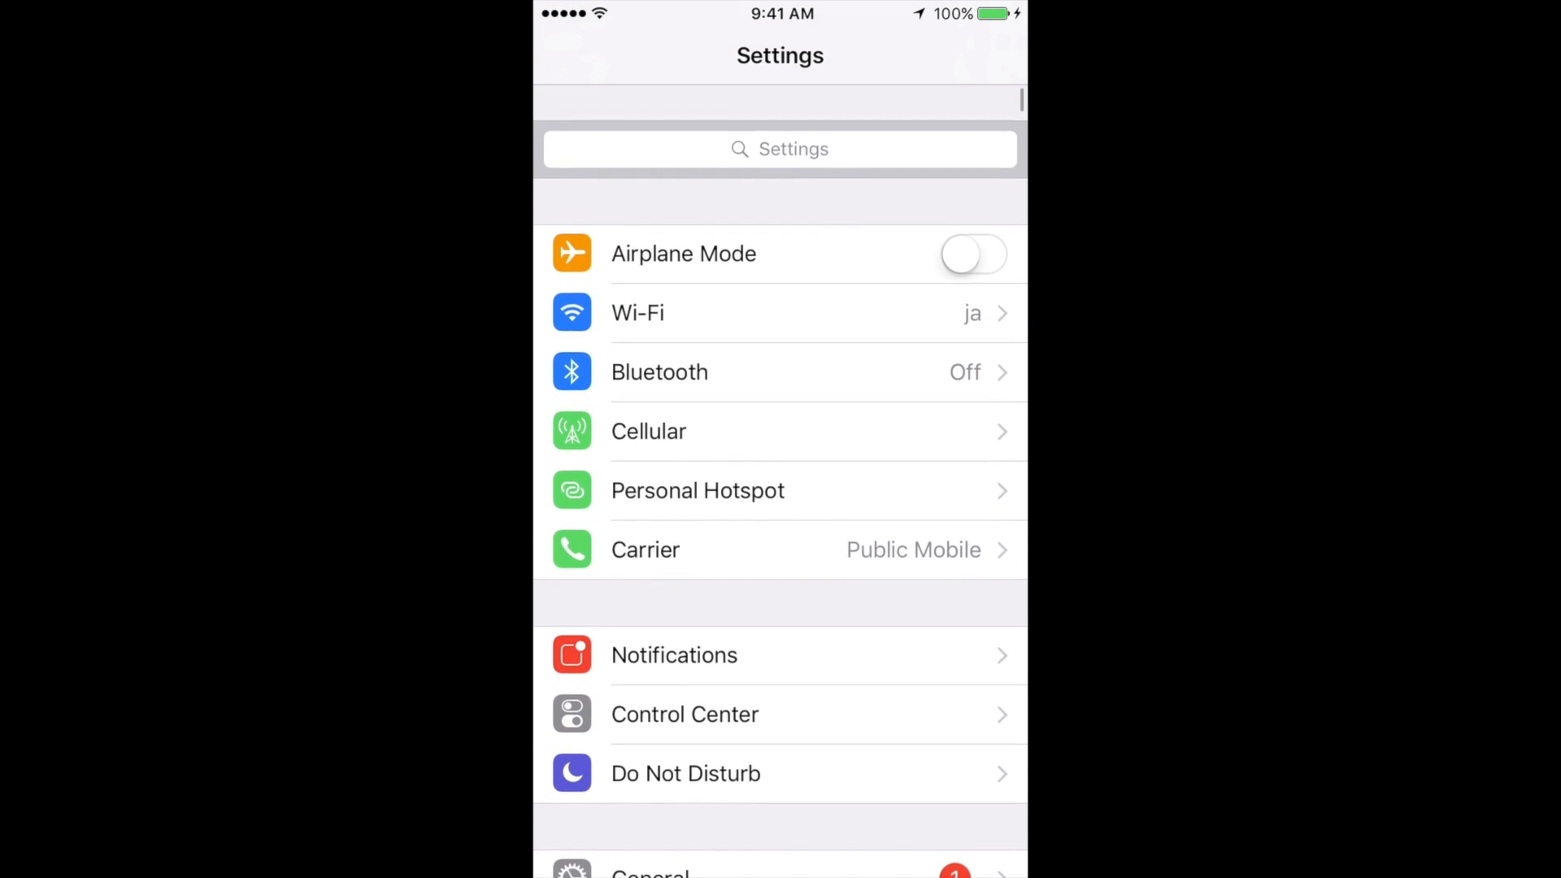
scroll("down", 3)
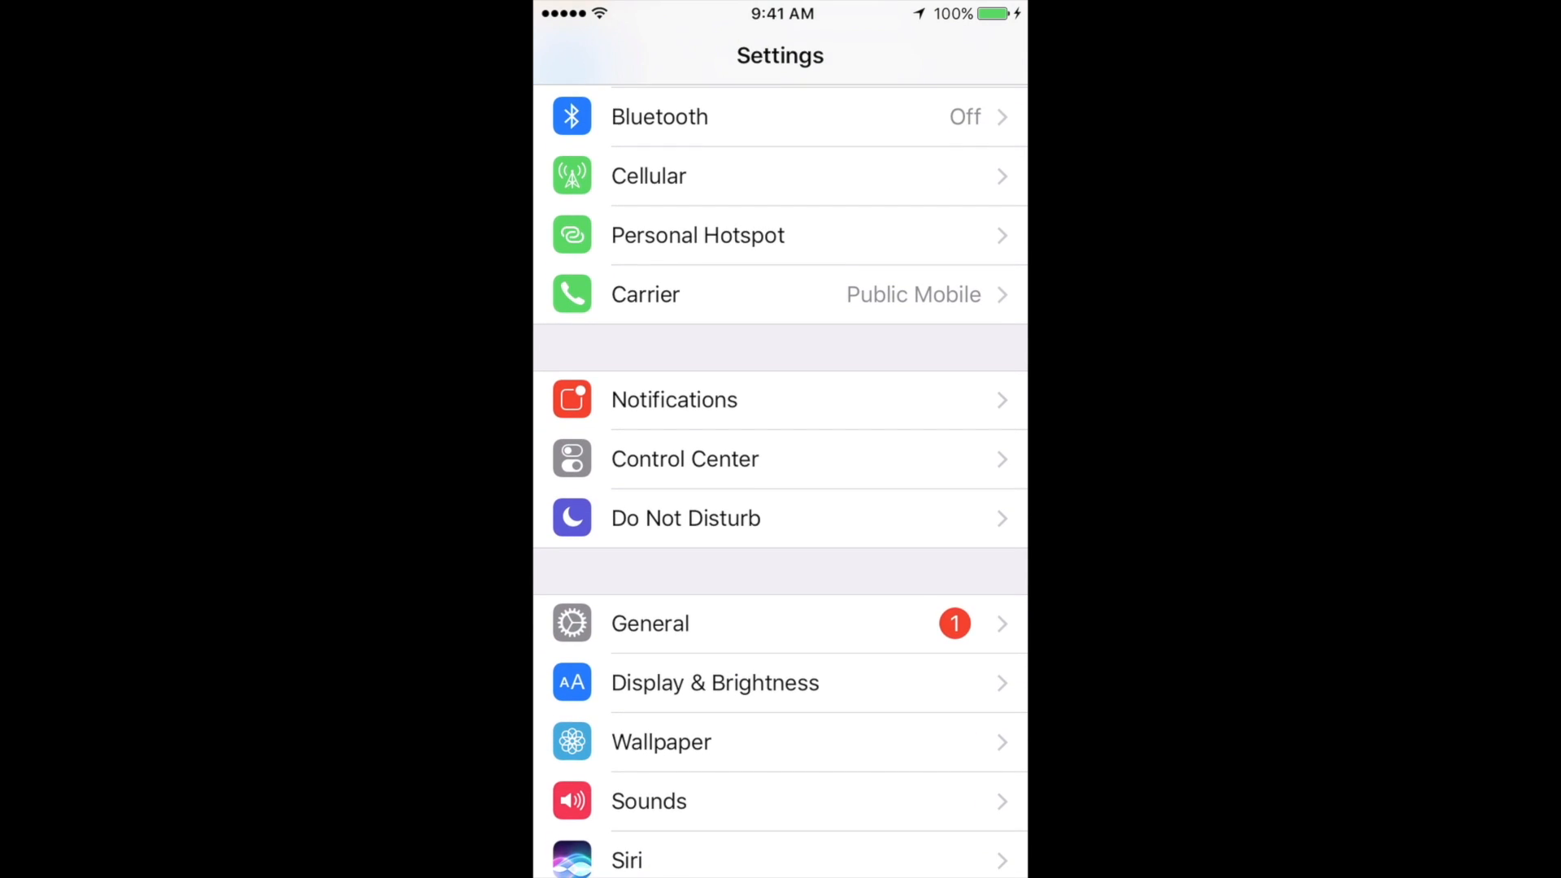
left_click(651, 623)
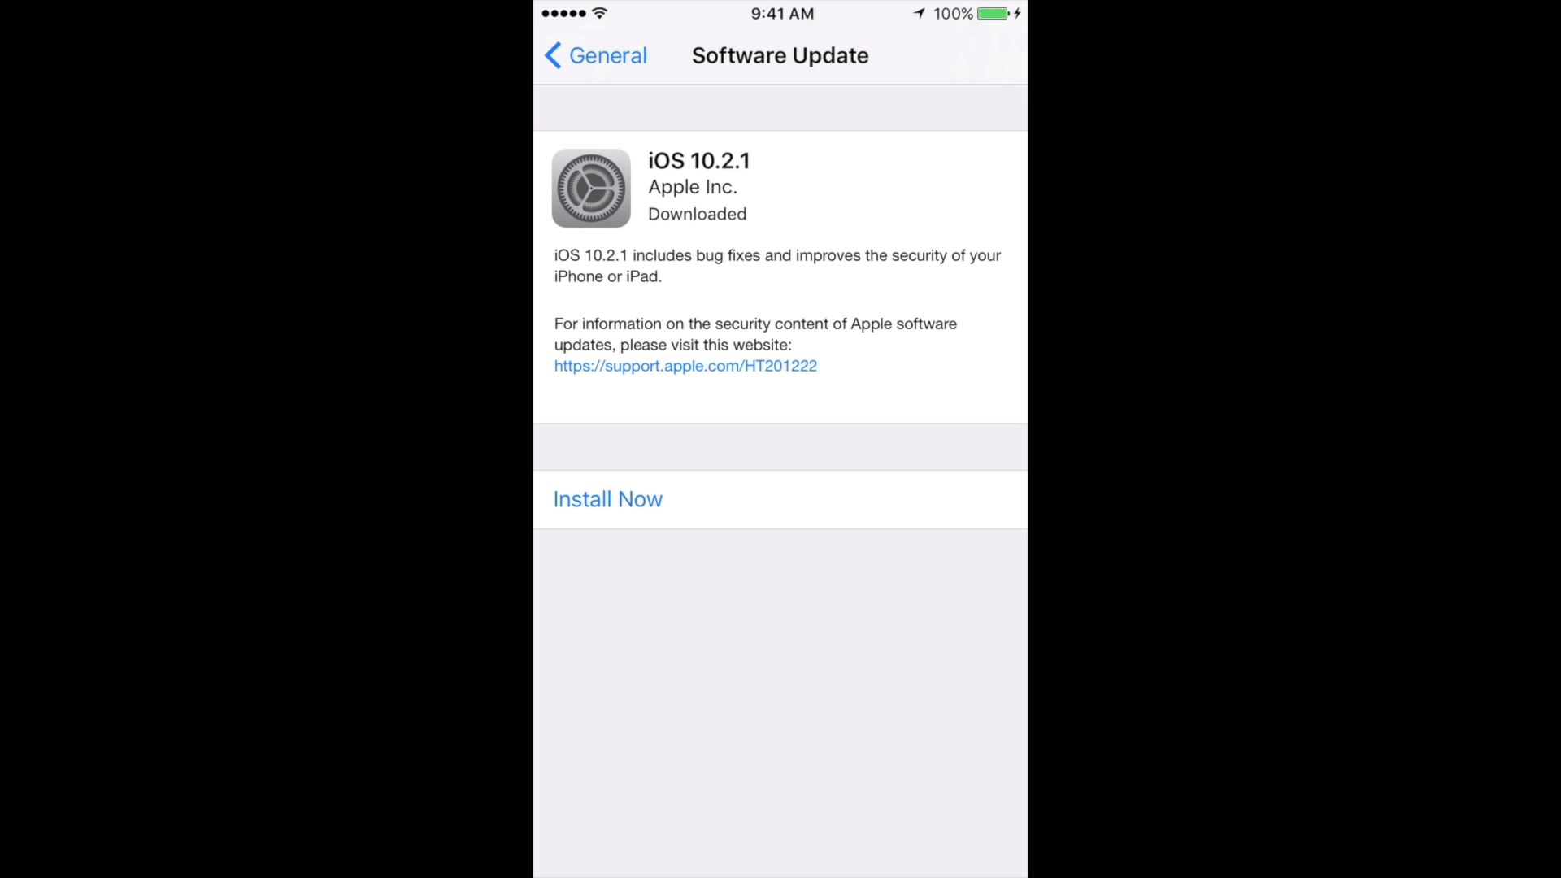
left_click(606, 500)
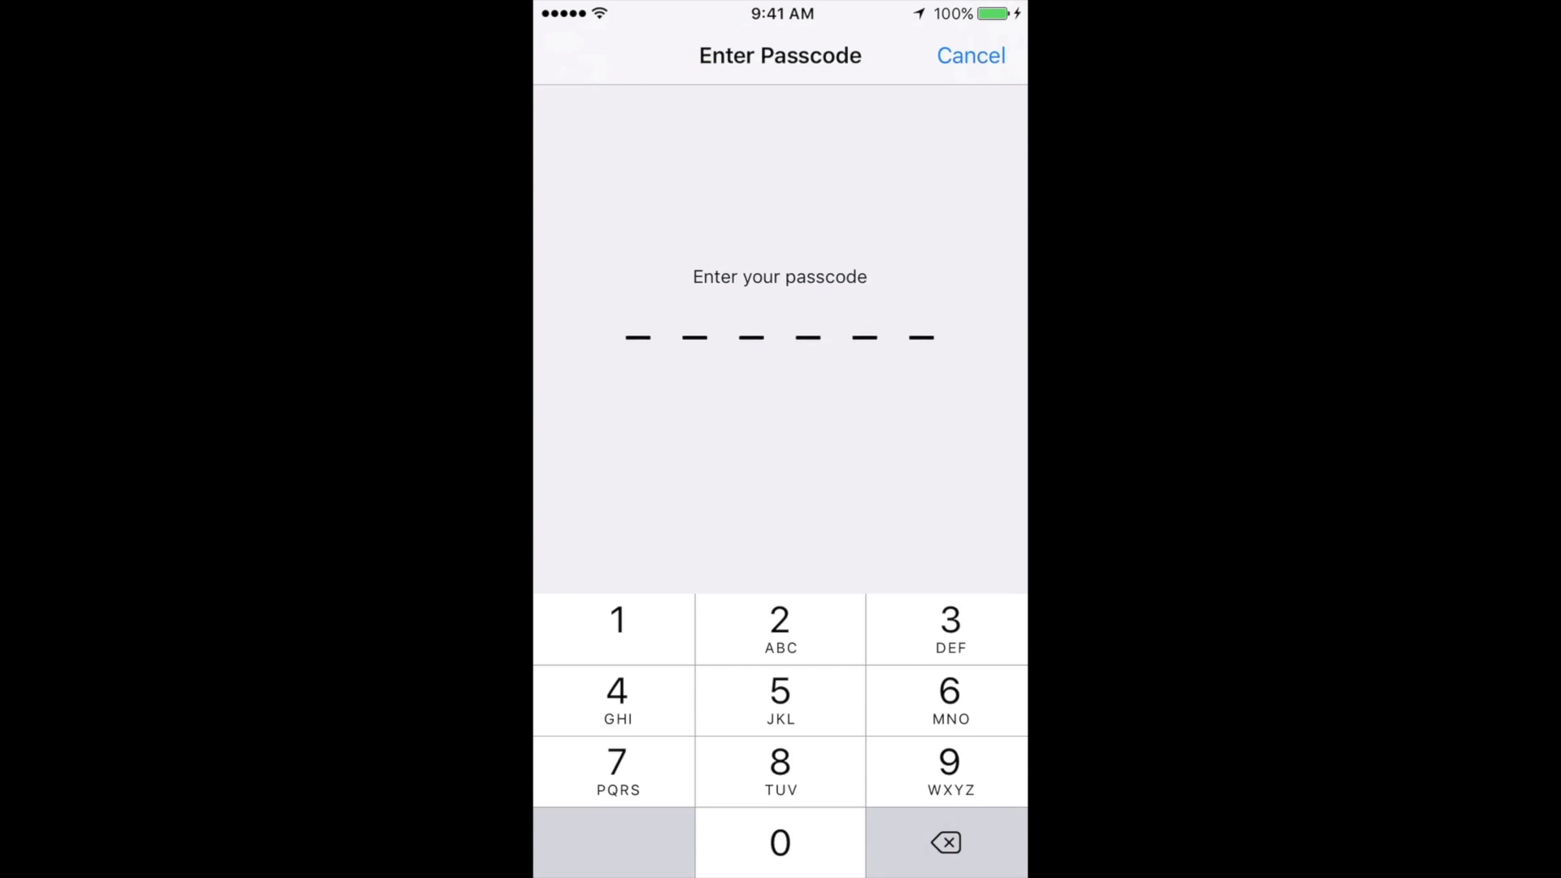